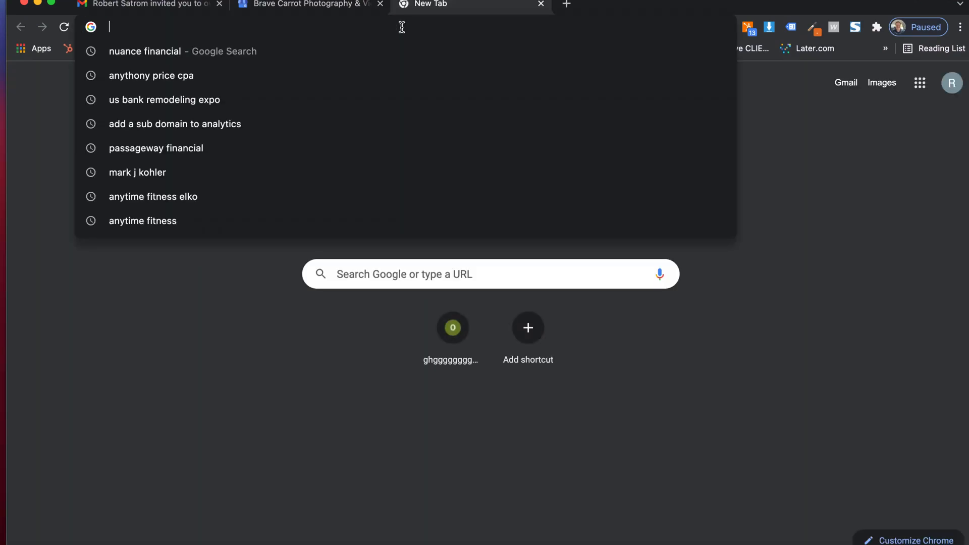
Load google.com/business in a new tab and enter 'Electricians near me'
text(google.com/business/)
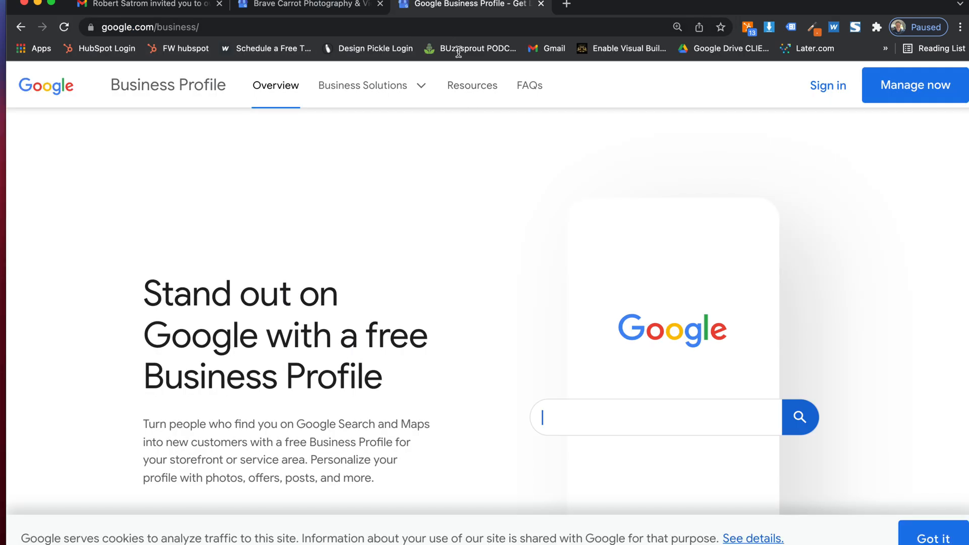
text(Electricians near me)
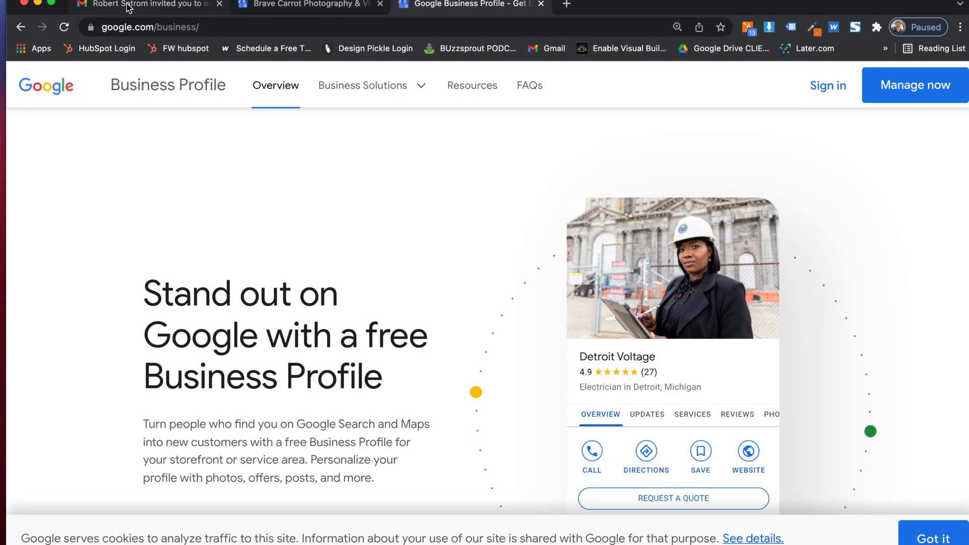
View the ownership invitation email, return to the inbox, and open the Business Profile Manager
click(149, 5)
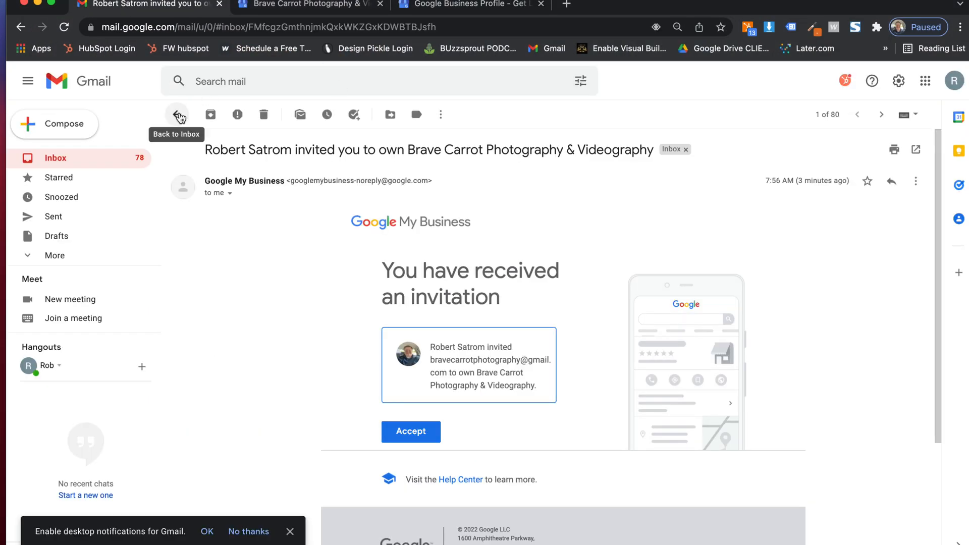
click(177, 115)
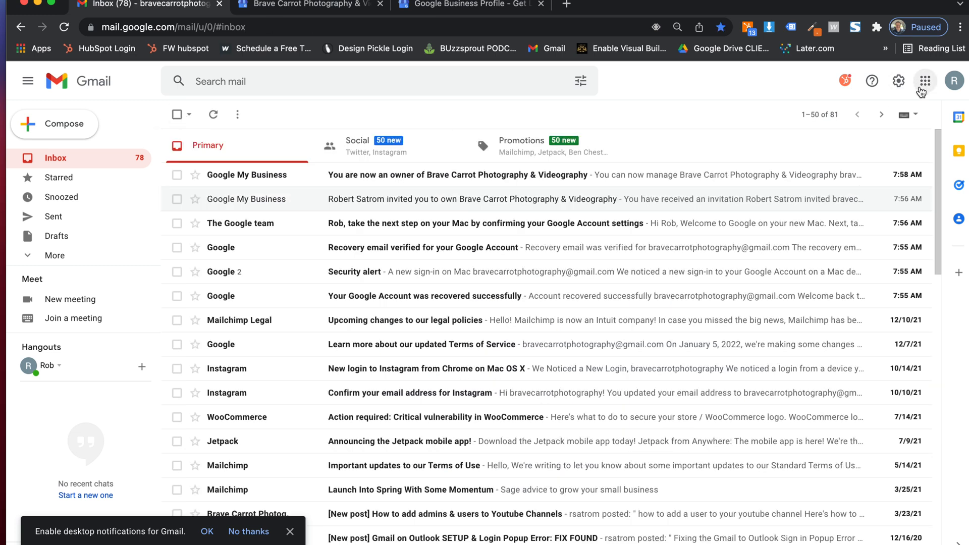
click(925, 81)
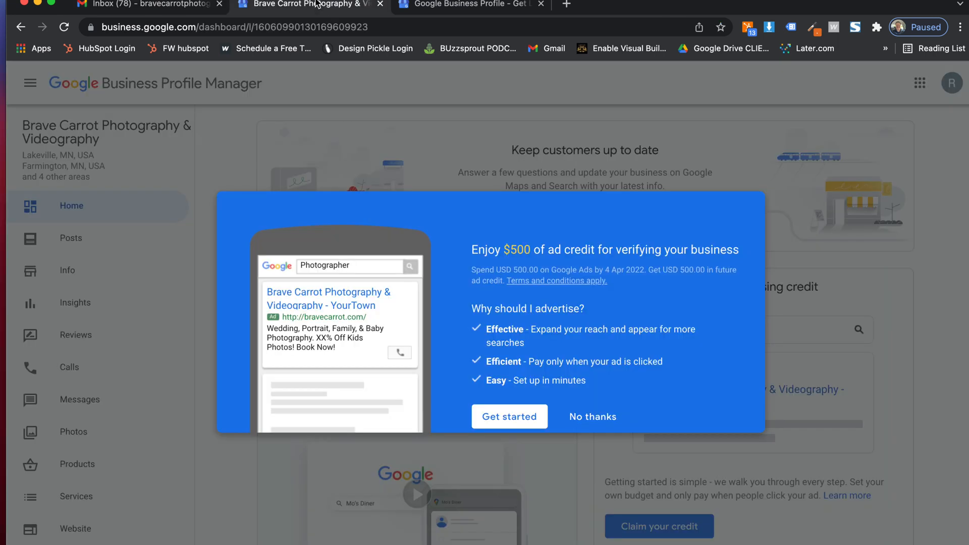
mouse_move(515, 342)
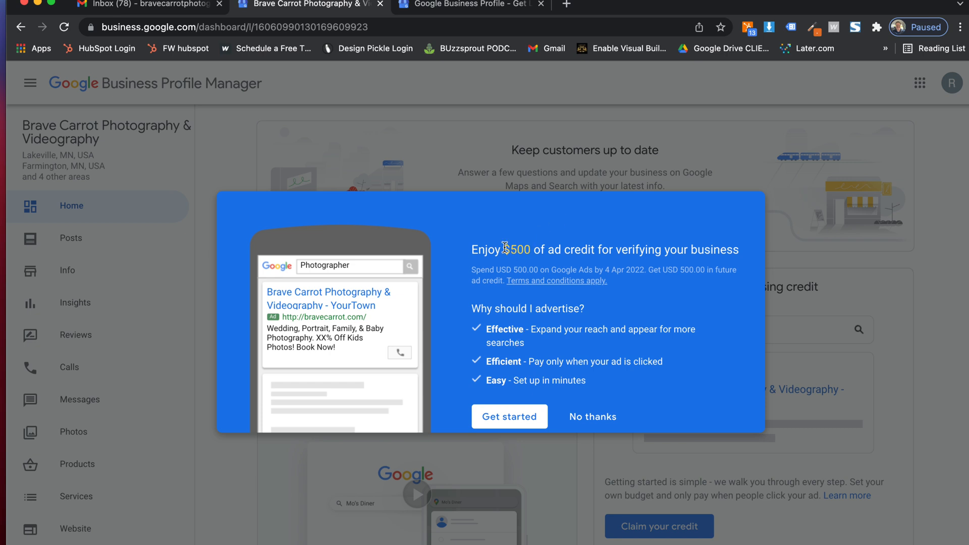
mouse_move(667, 260)
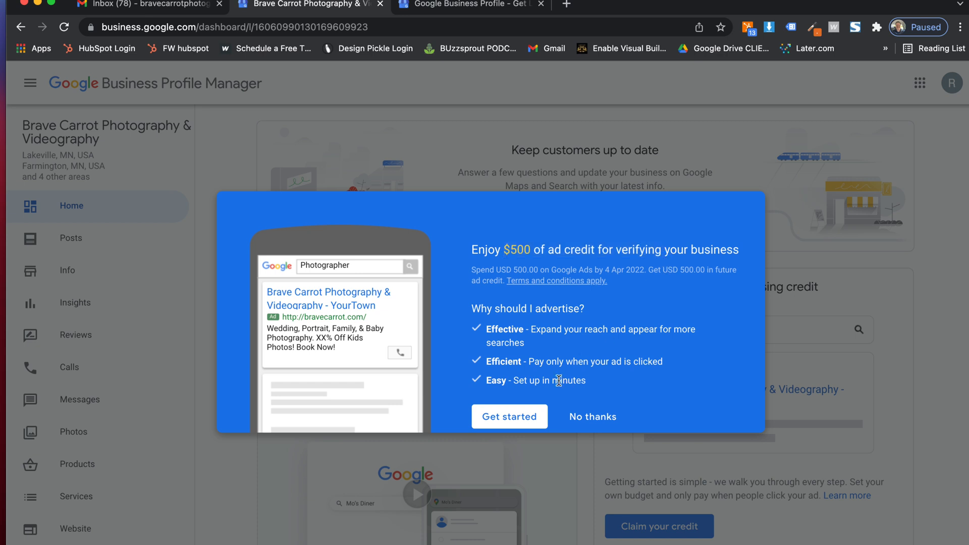
Click Get started on the $500 ad credit popup
click(509, 416)
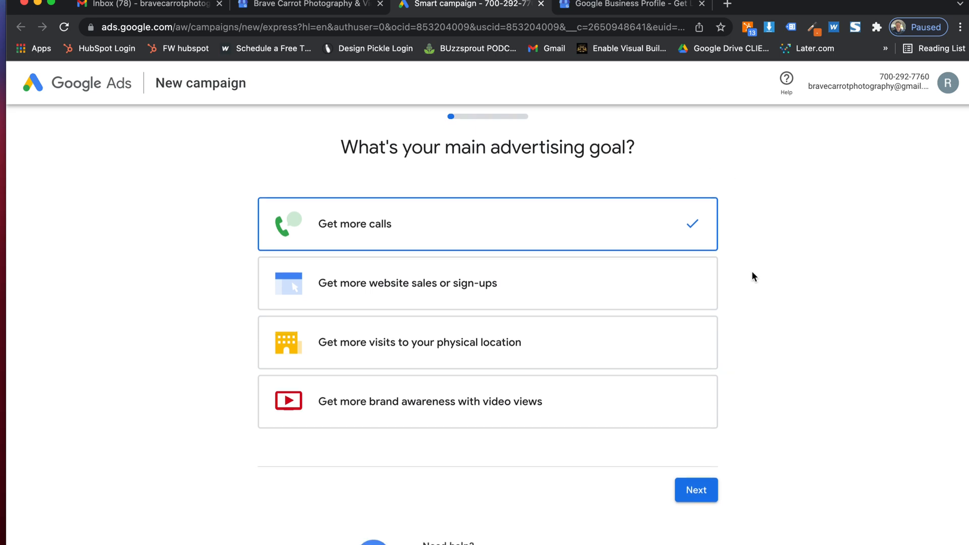
Keep 'Get more calls', confirm bravecarrot.com as destination, and accept the landing page preview
scroll(down, 3)
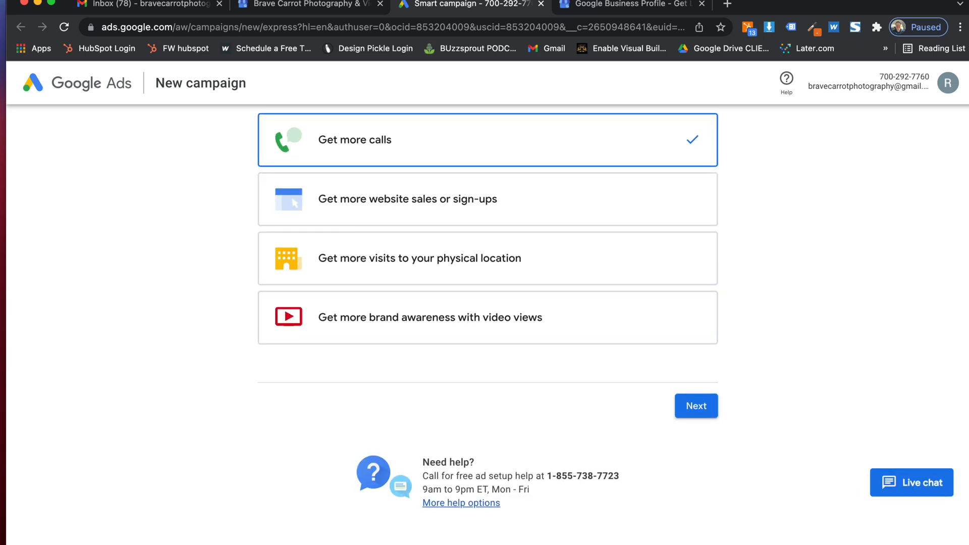
mouse_move(55, 445)
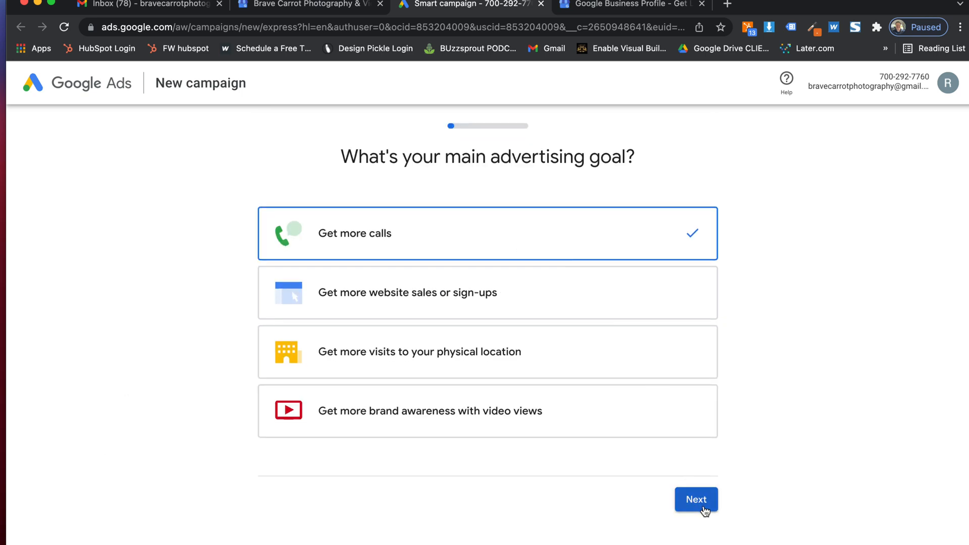
click(696, 500)
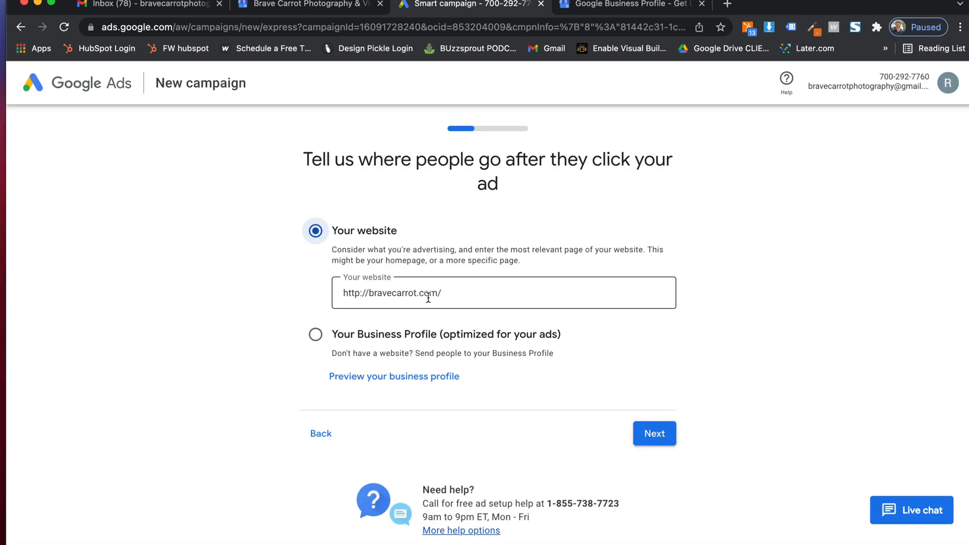
click(653, 433)
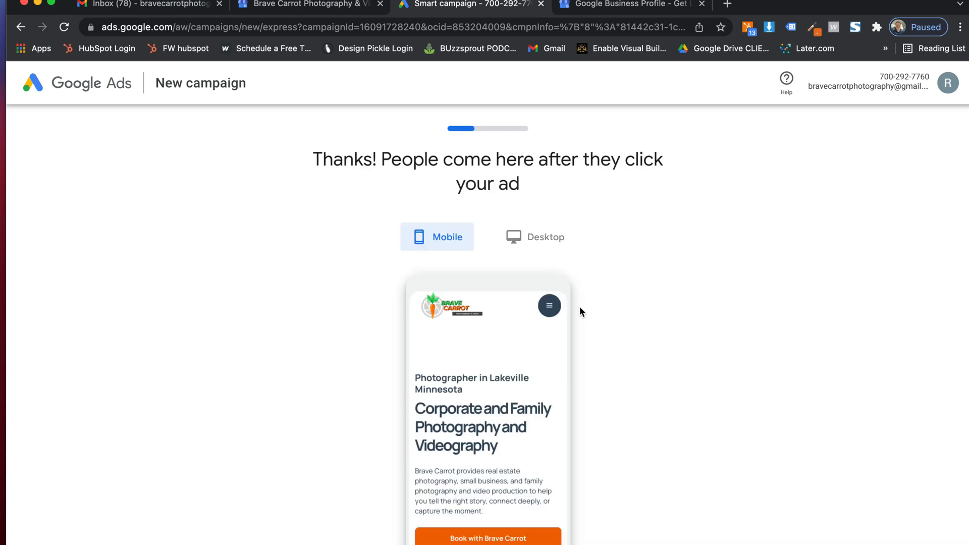
scroll(down, 3)
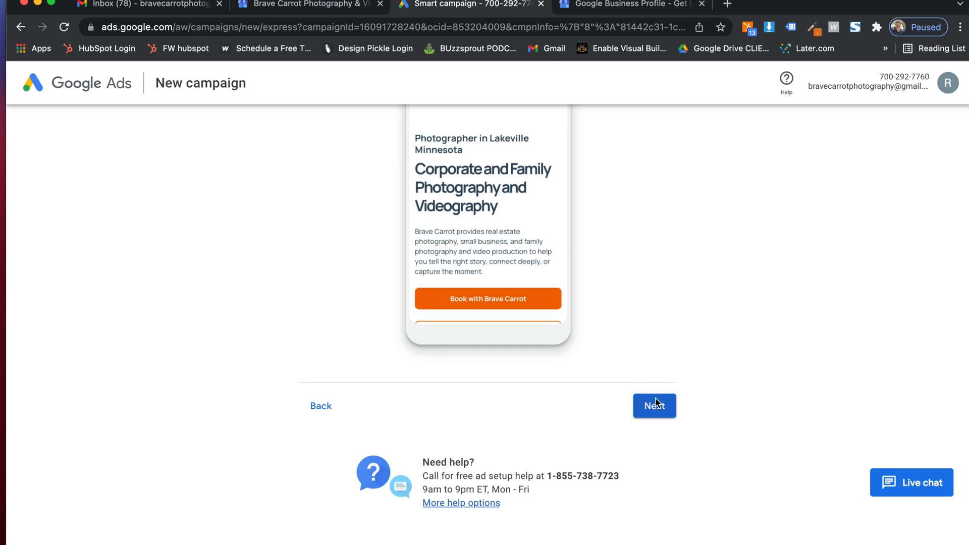
click(655, 406)
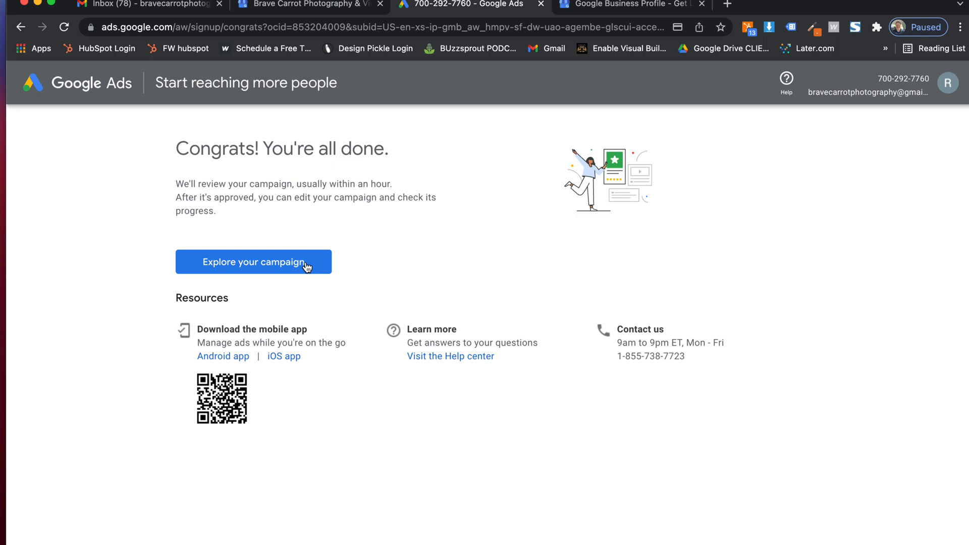
mouse_move(245, 270)
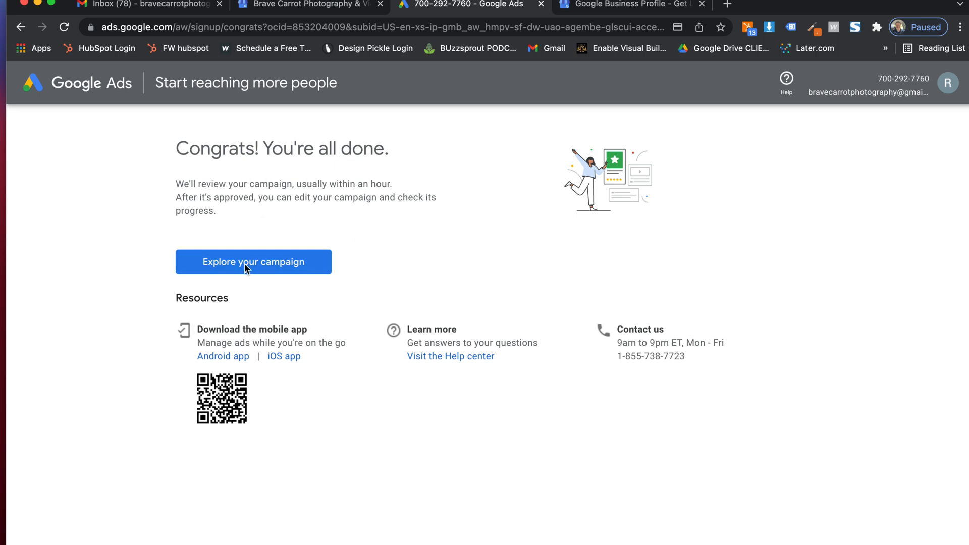
Open the new campaign, then switch the account to Expert Mode via the Settings menu
click(252, 262)
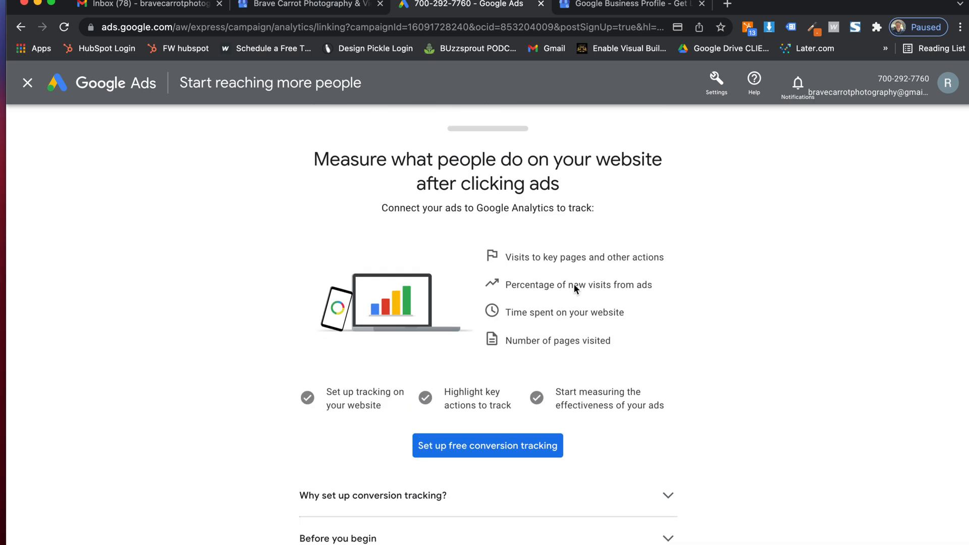
mouse_move(726, 124)
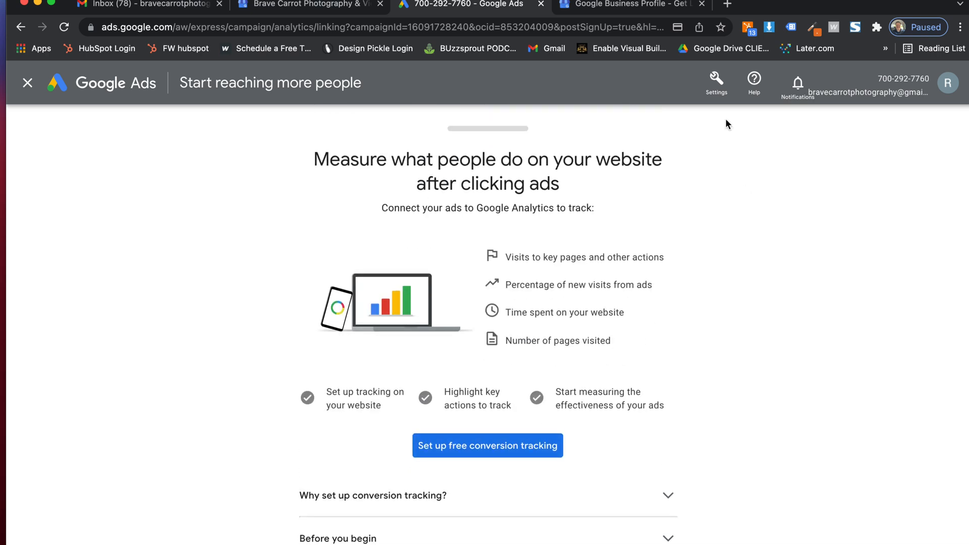
mouse_move(716, 90)
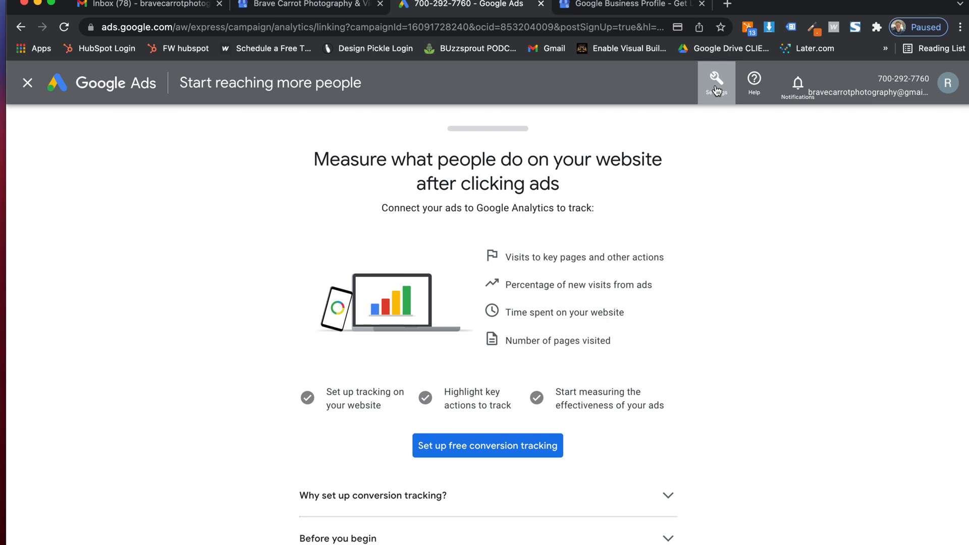
click(716, 82)
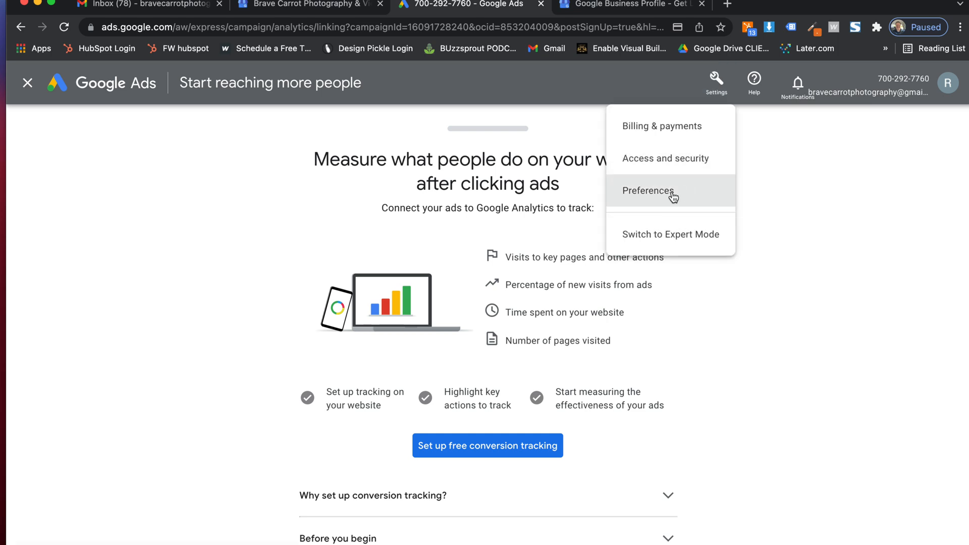
click(669, 234)
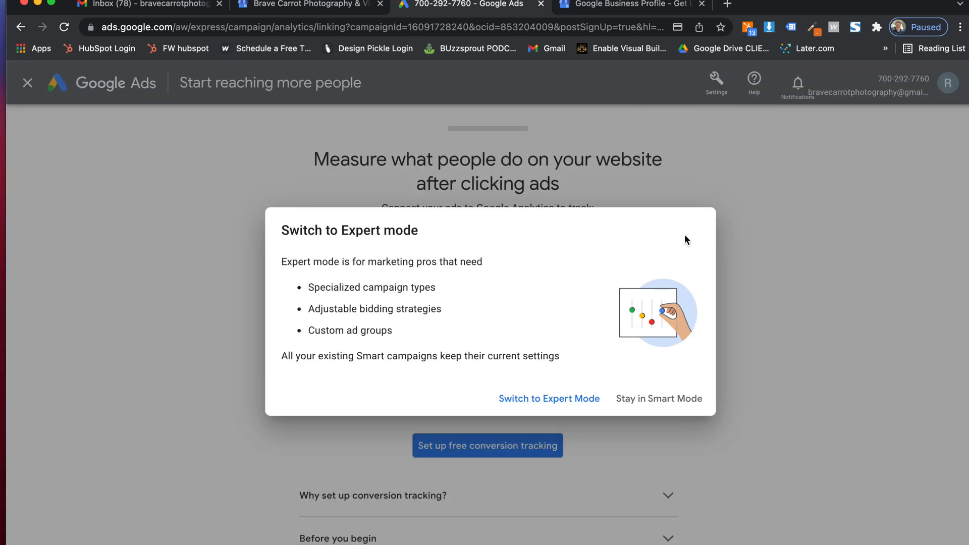
mouse_move(508, 334)
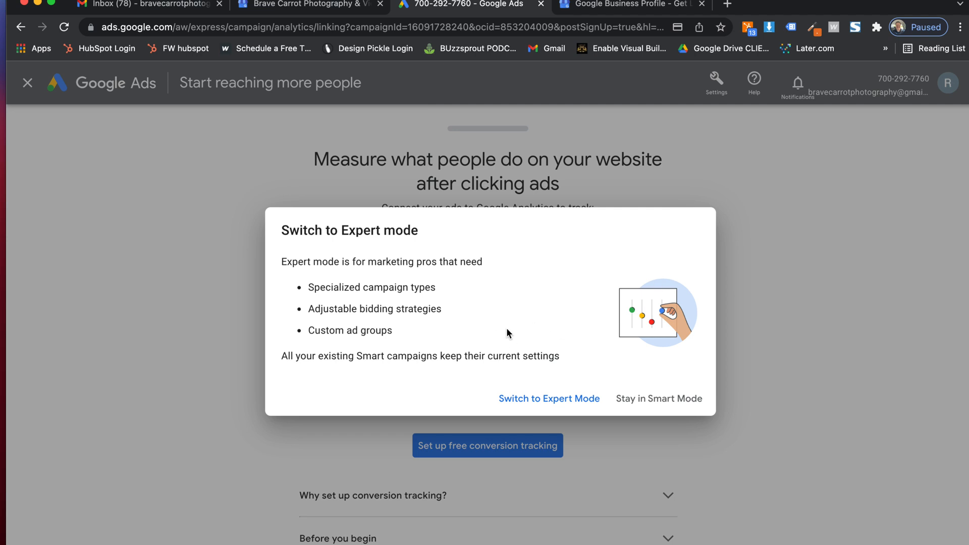
mouse_move(495, 281)
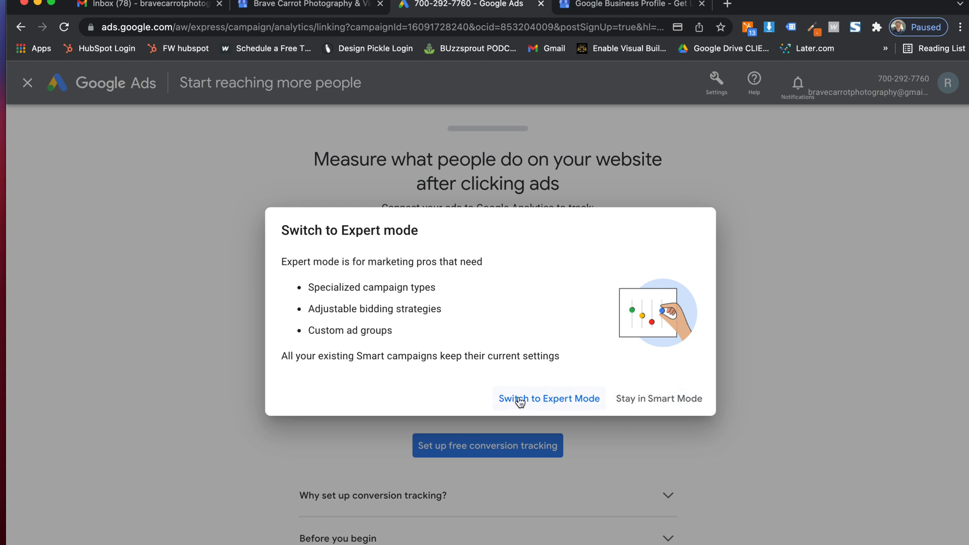
click(548, 399)
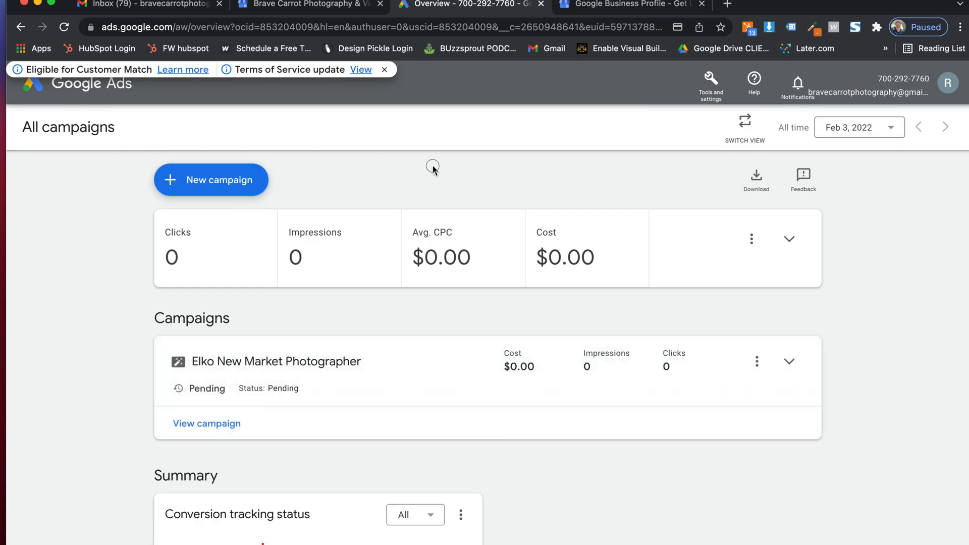
mouse_move(519, 236)
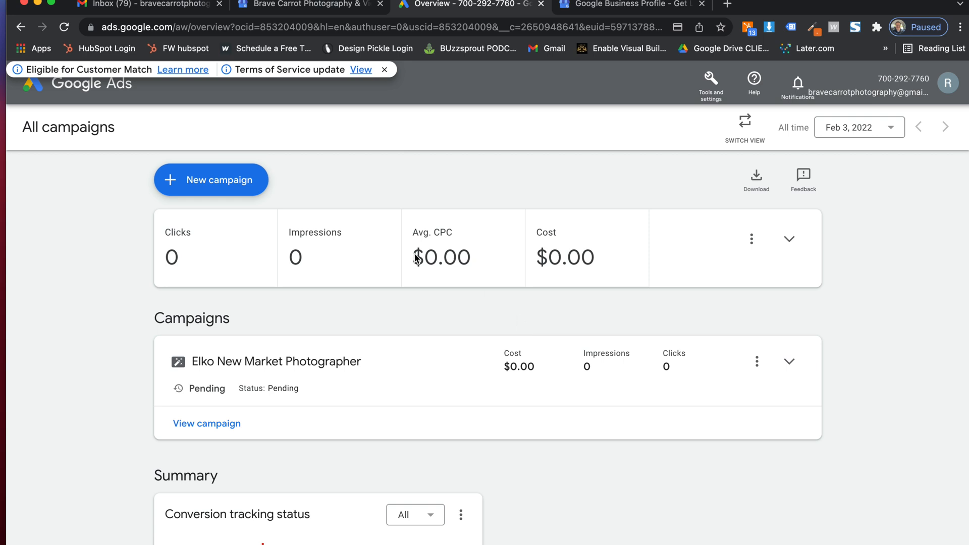
mouse_move(624, 94)
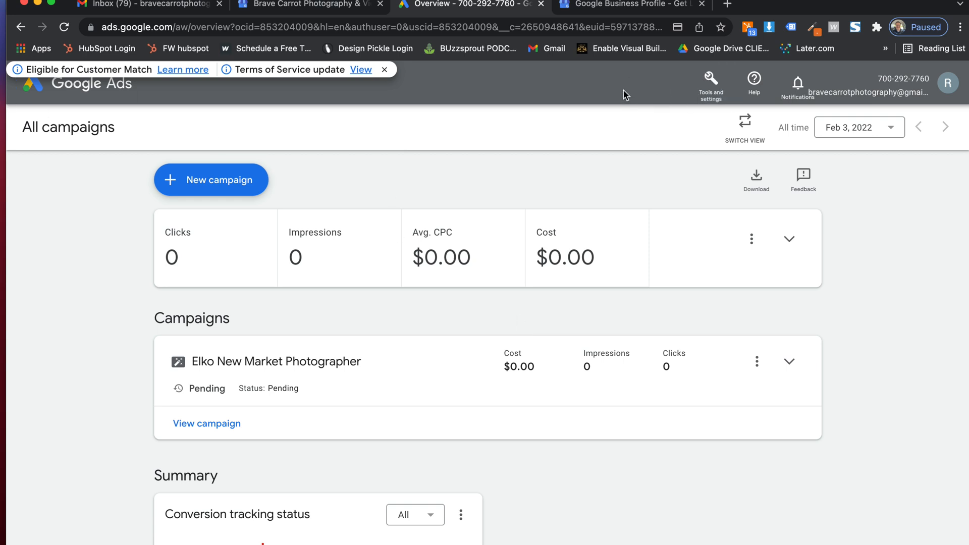
Pause the Elko New Market Photographer campaign from its Pending status and dismiss the survey
click(26, 83)
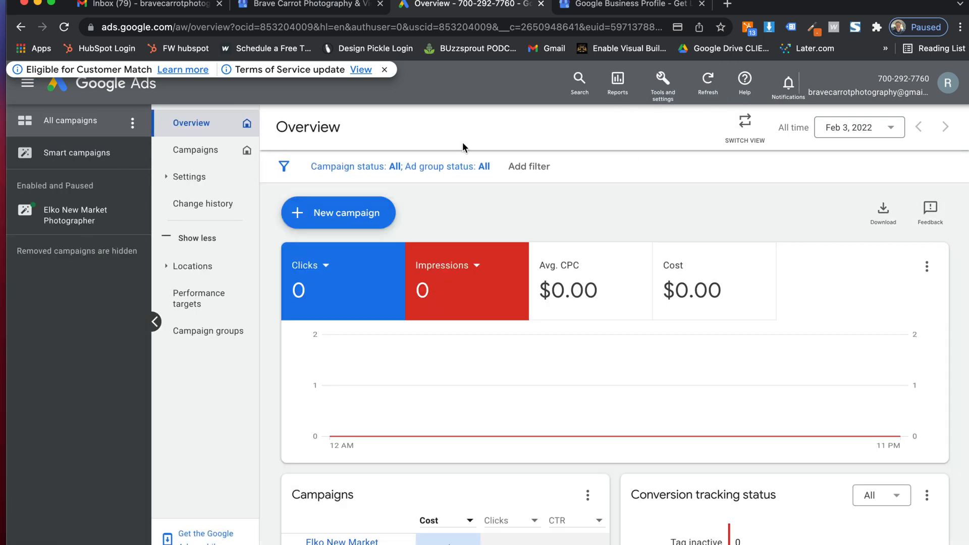
mouse_move(68, 215)
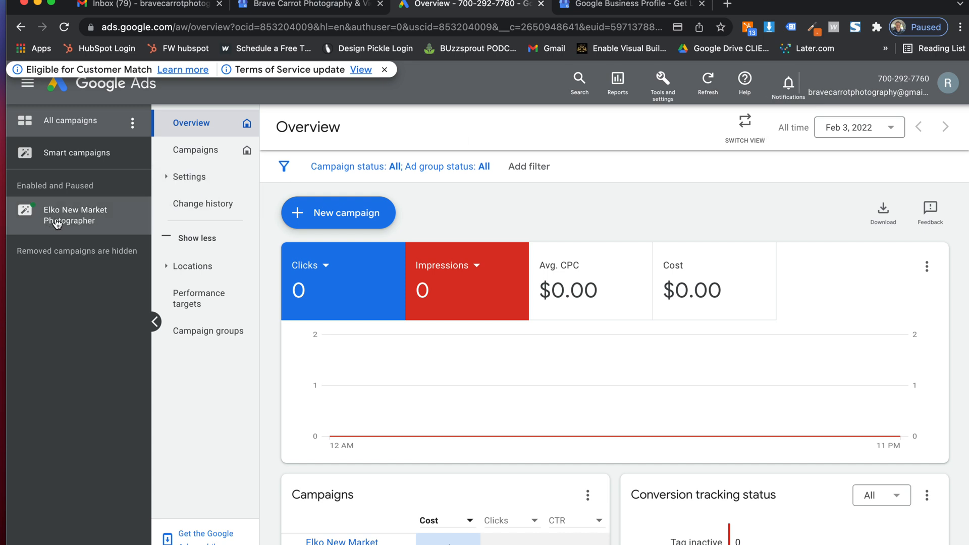
click(76, 215)
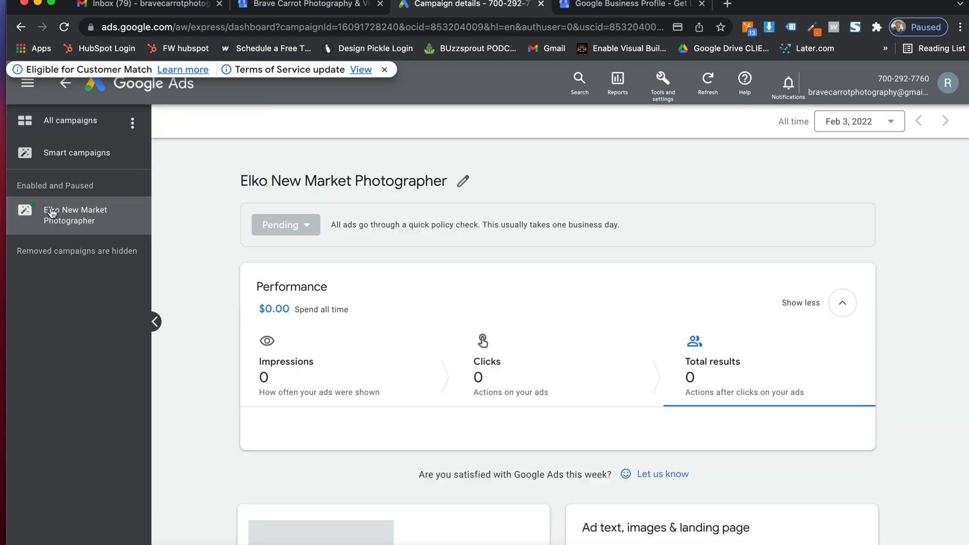
click(284, 225)
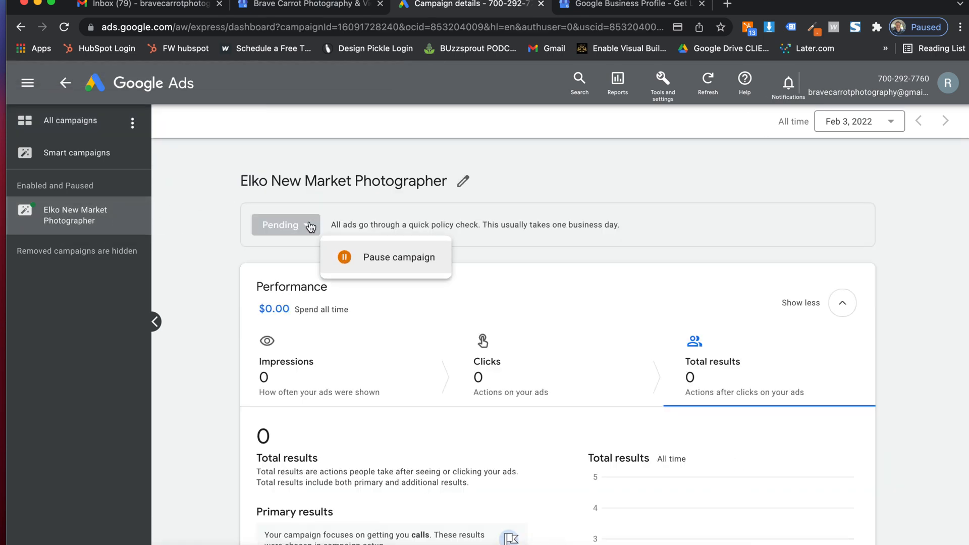
click(399, 257)
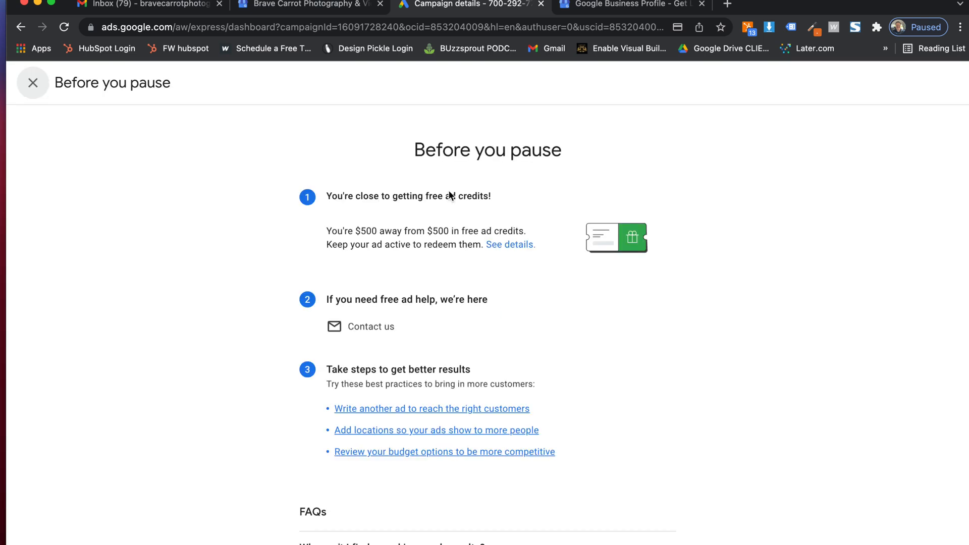
scroll(down, 3)
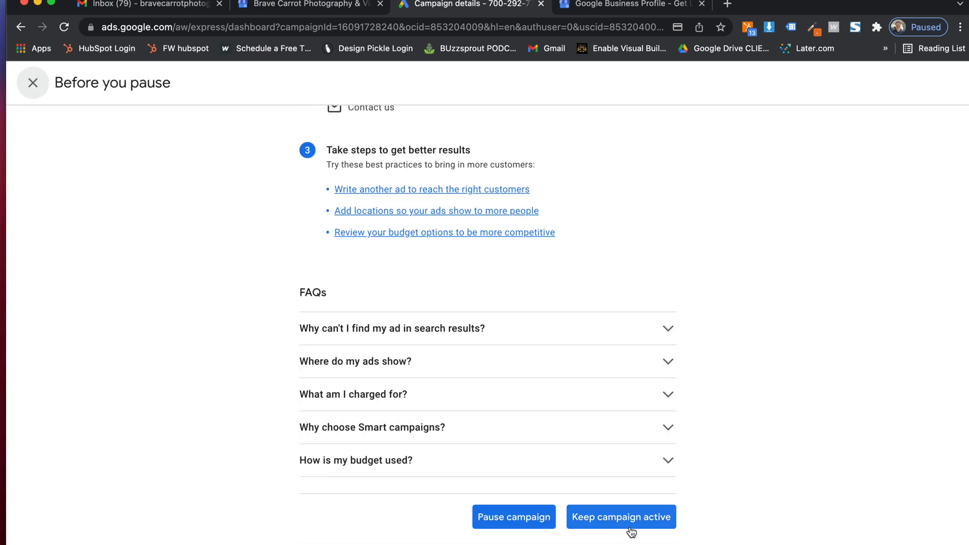
click(620, 517)
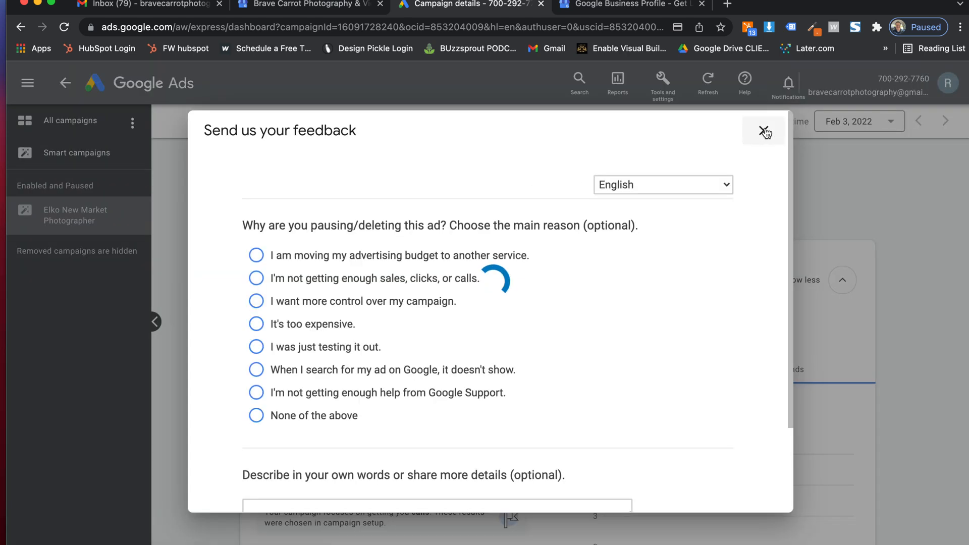
click(763, 131)
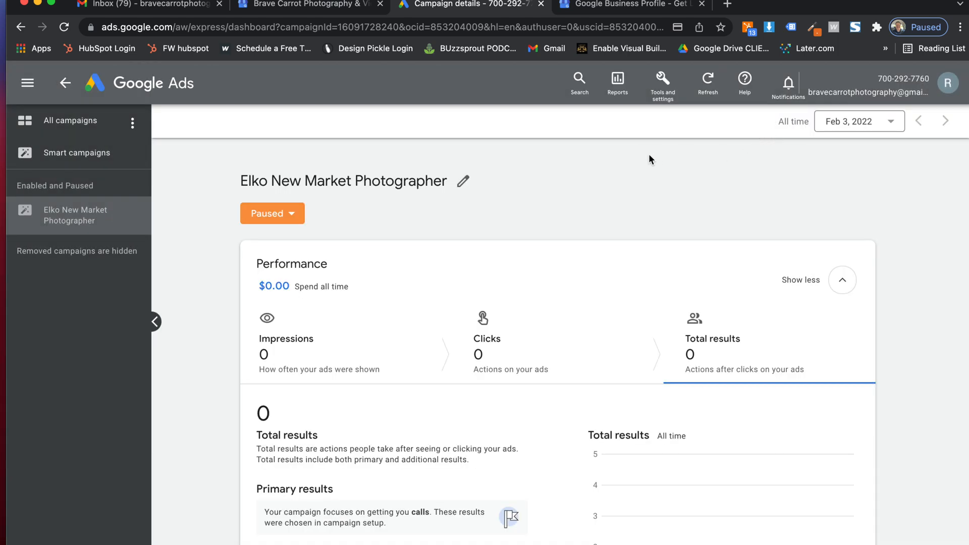
mouse_move(276, 137)
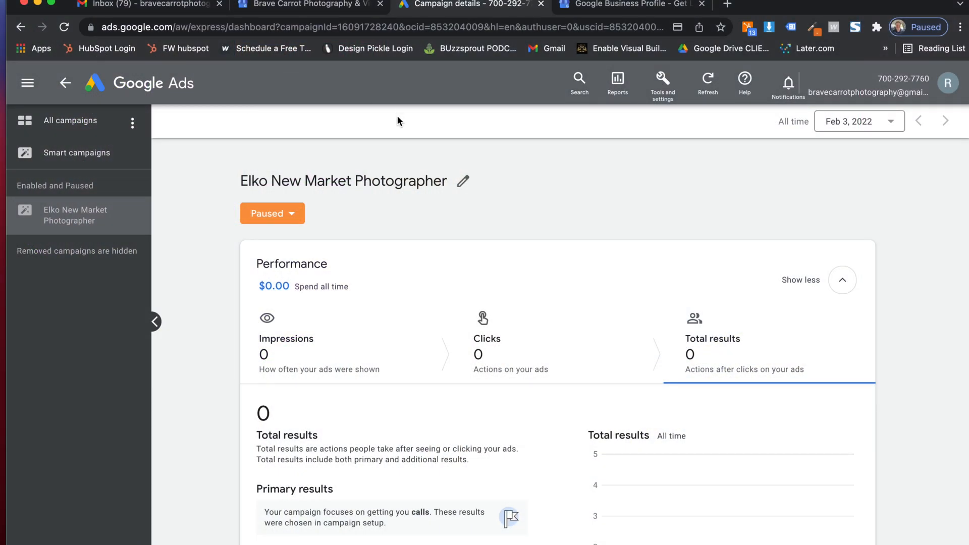
mouse_move(661, 81)
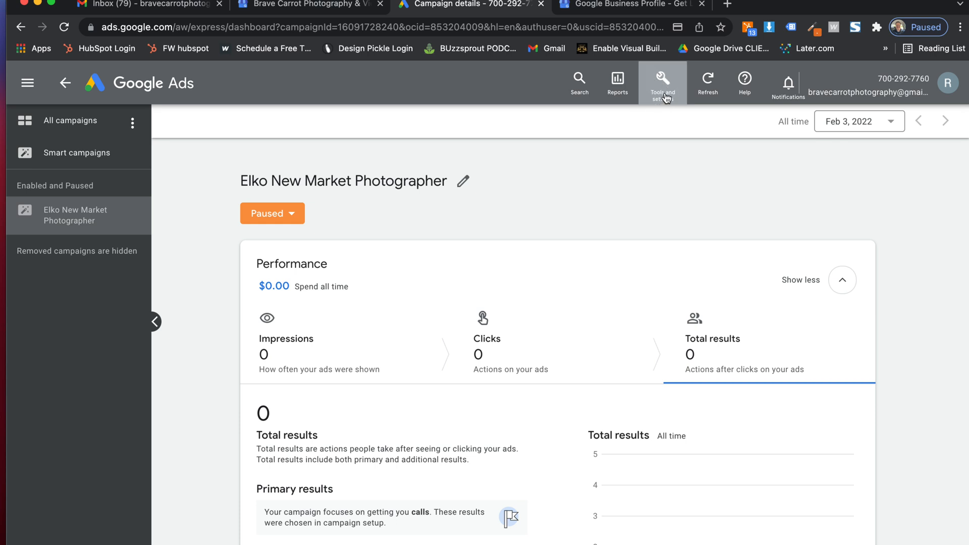
Go to Access and security under Tools and settings
click(661, 82)
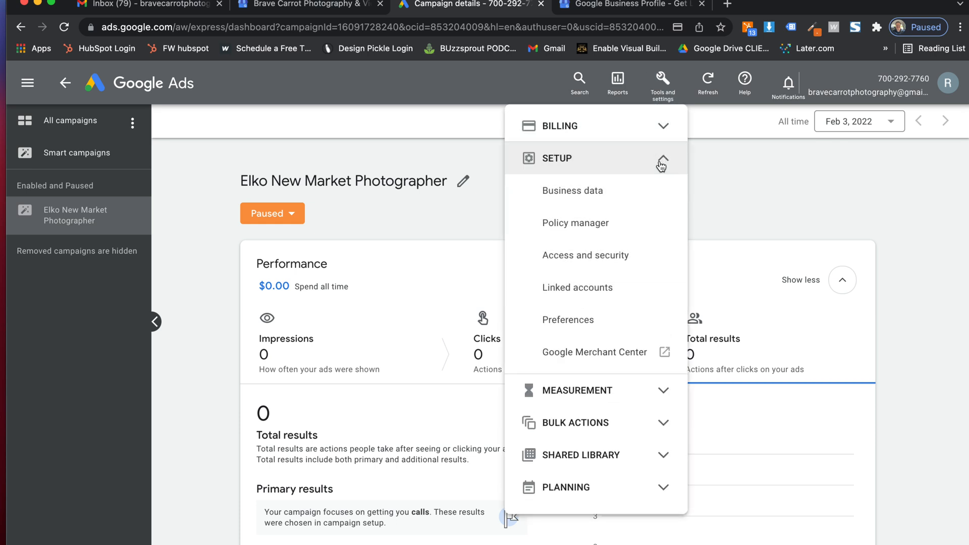
mouse_move(586, 256)
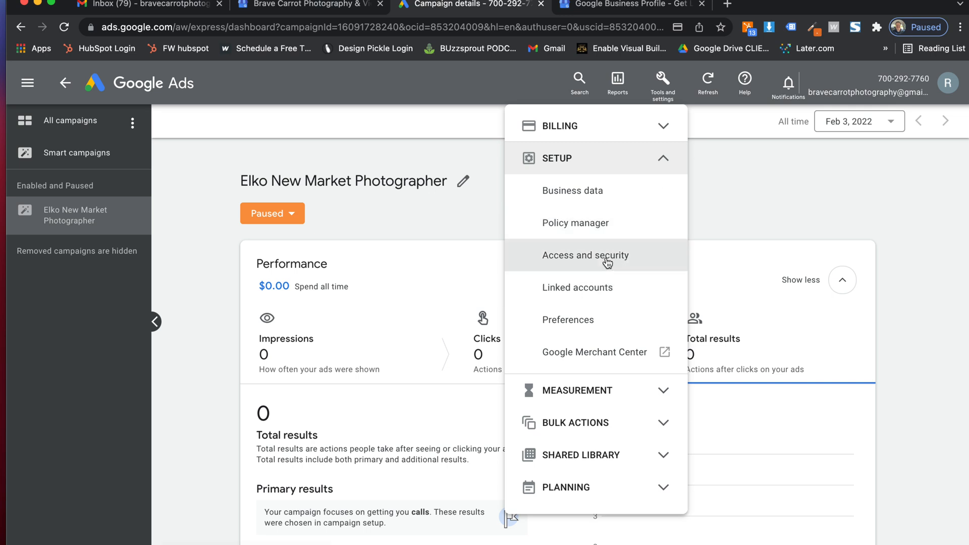
click(585, 255)
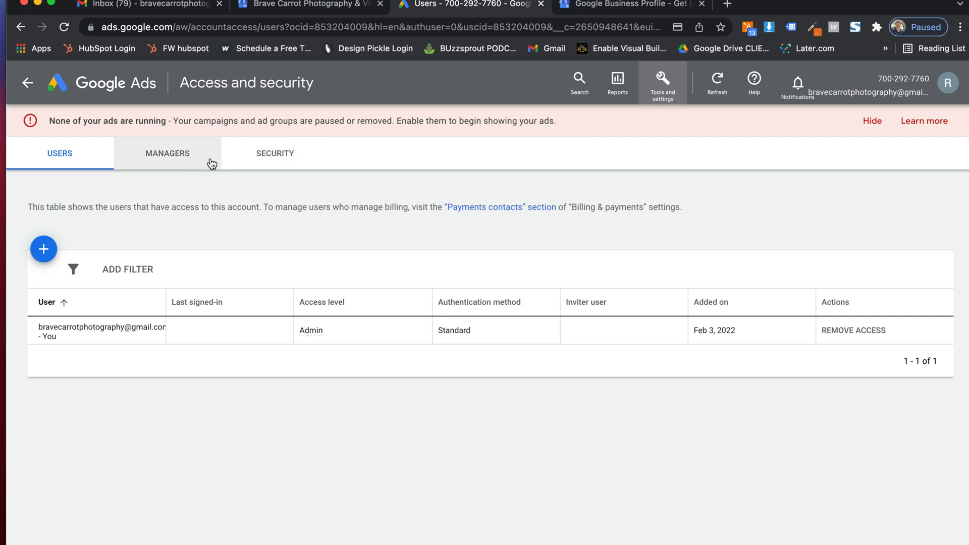
mouse_move(910, 91)
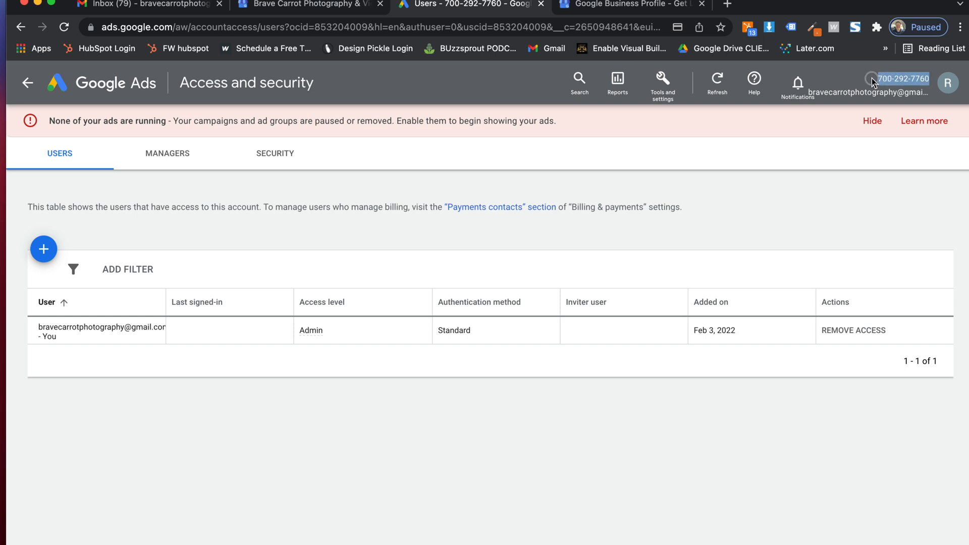
mouse_move(877, 79)
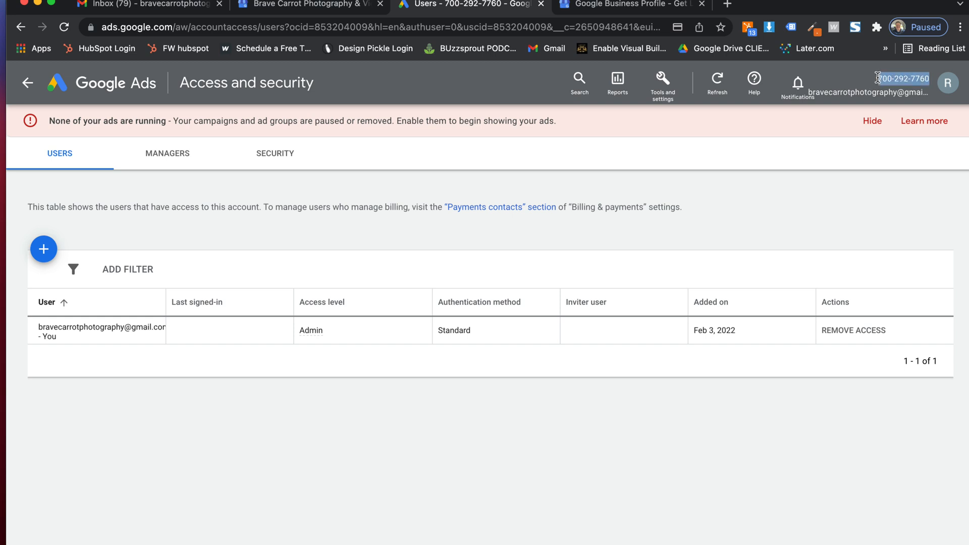
mouse_move(60, 153)
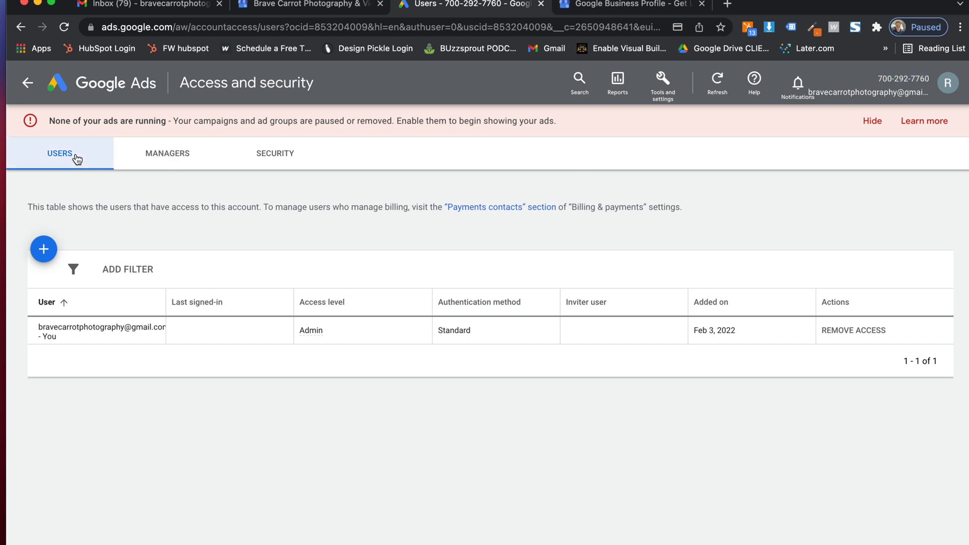
mouse_move(24, 179)
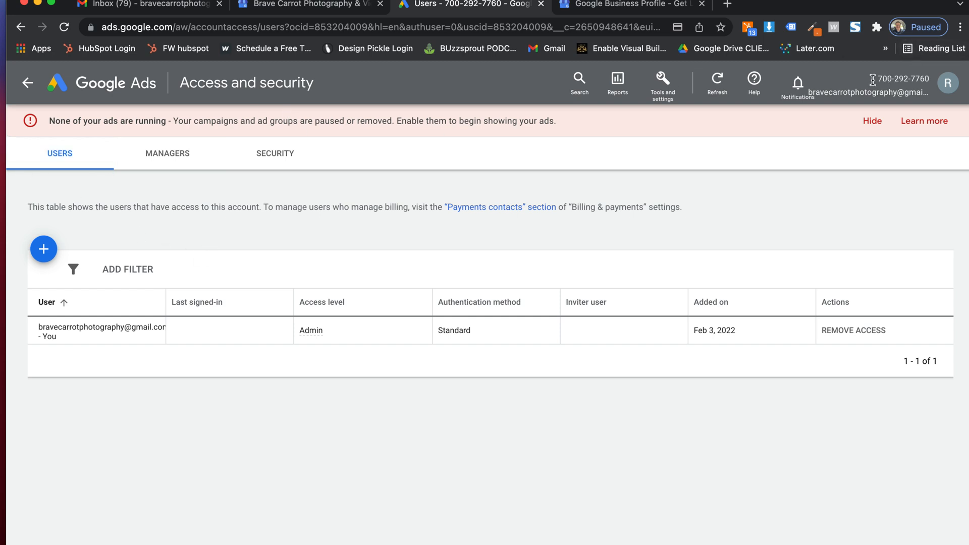
Show the MANAGERS tab on the Access and security page
click(167, 153)
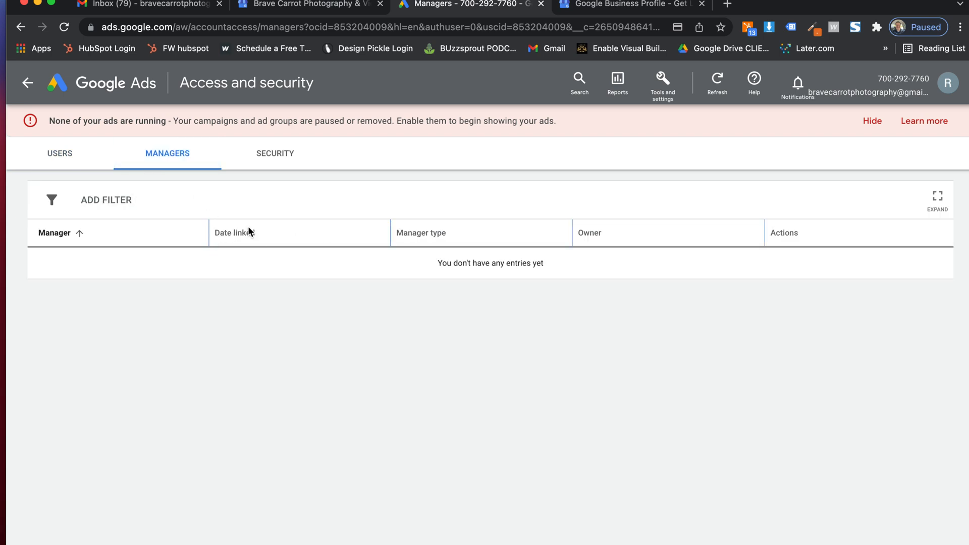
mouse_move(423, 265)
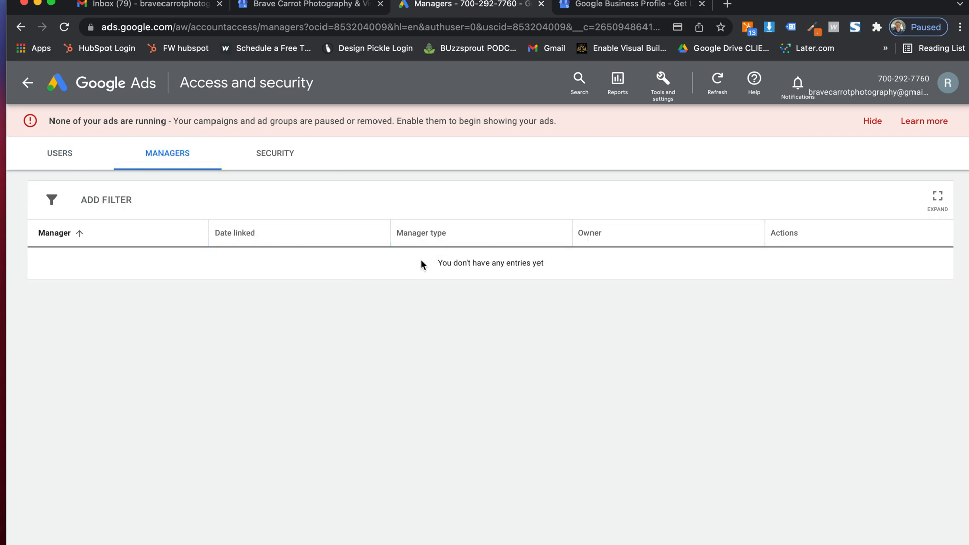
mouse_move(414, 199)
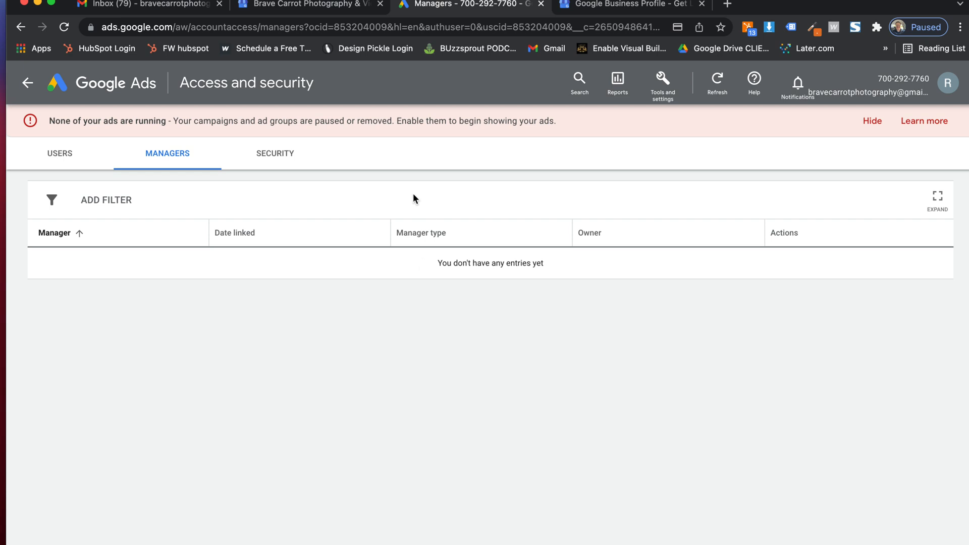
mouse_move(451, 221)
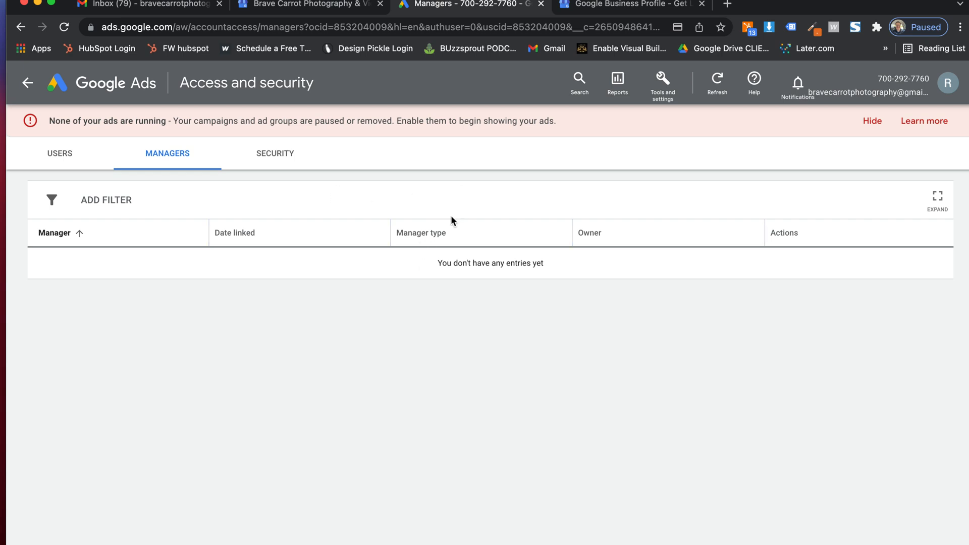
mouse_move(820, 55)
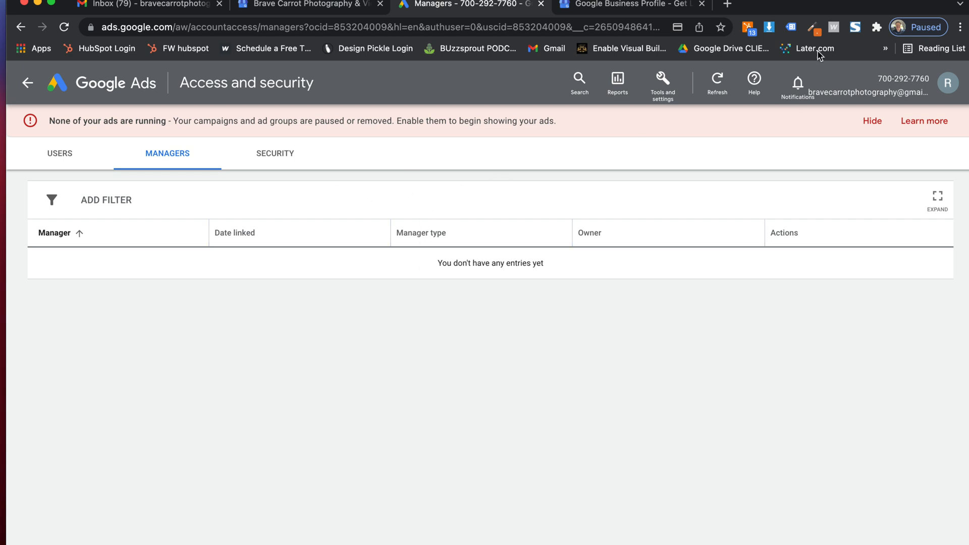